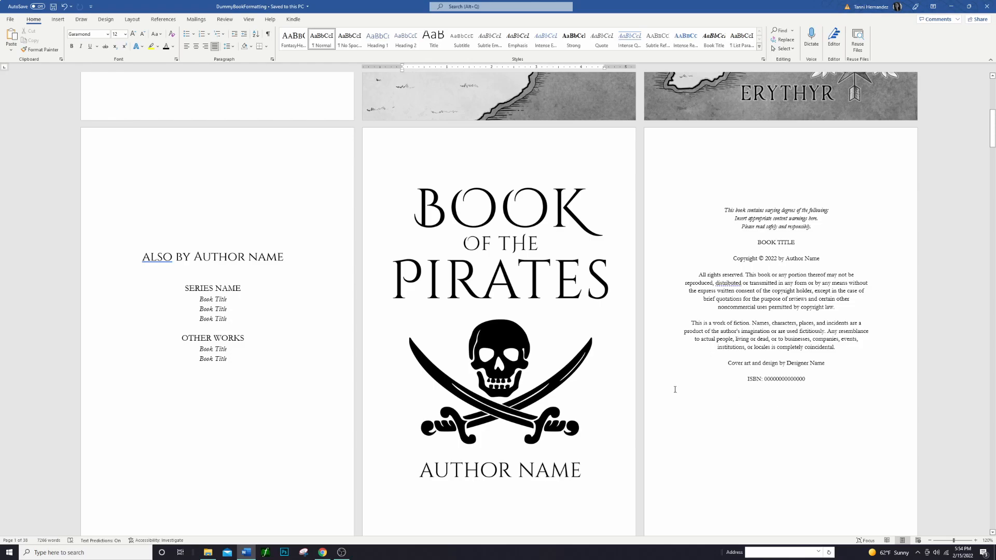
{"action": "mouse_move", "coordinate": [985, 210]}
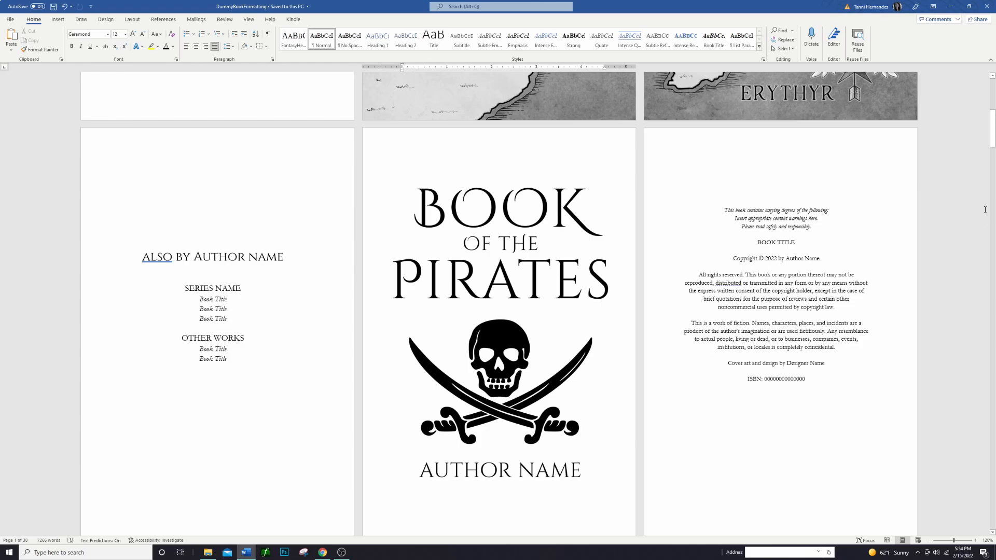
Scroll past the chapters to the Glossary and Dear Reader back pages.
{"action": "scroll", "scroll_direction": "down", "scroll_amount": 3}
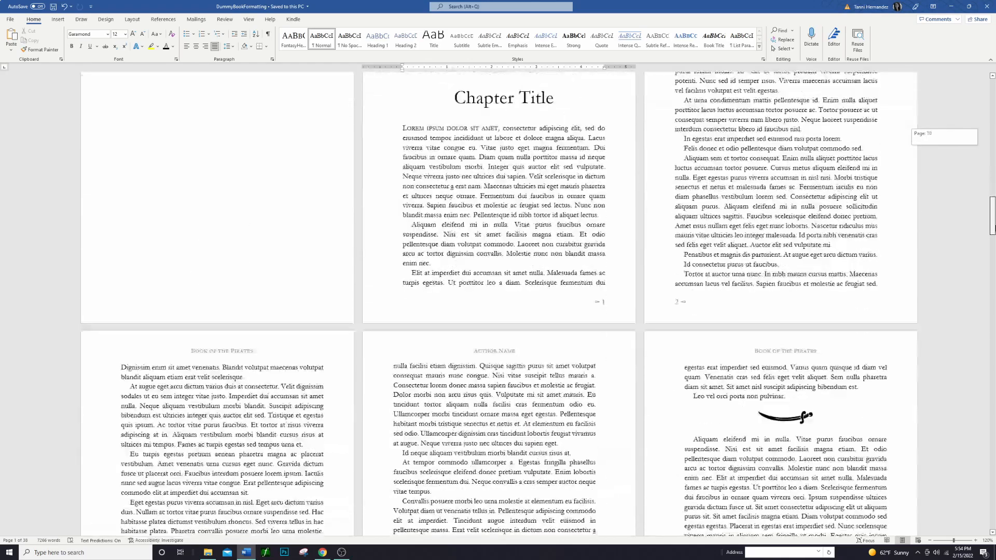
{"action": "scroll", "scroll_direction": "down", "scroll_amount": 3}
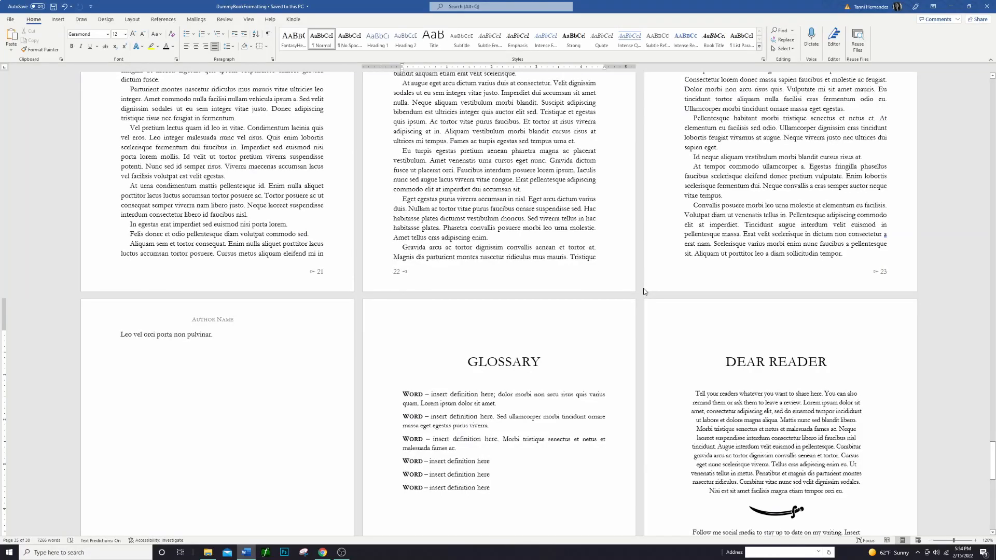
{"action": "mouse_move", "coordinate": [583, 343]}
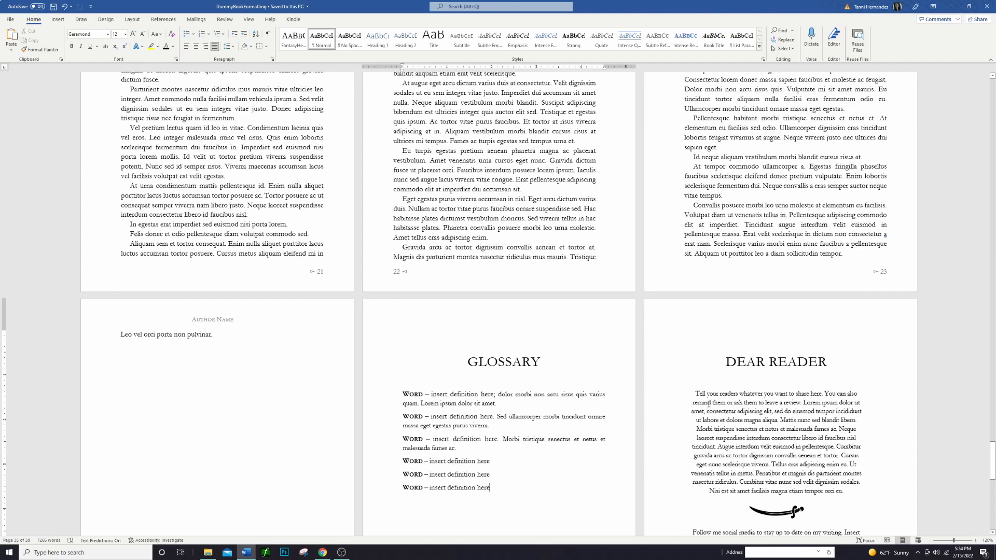
{"action": "scroll", "scroll_direction": "down", "scroll_amount": 3}
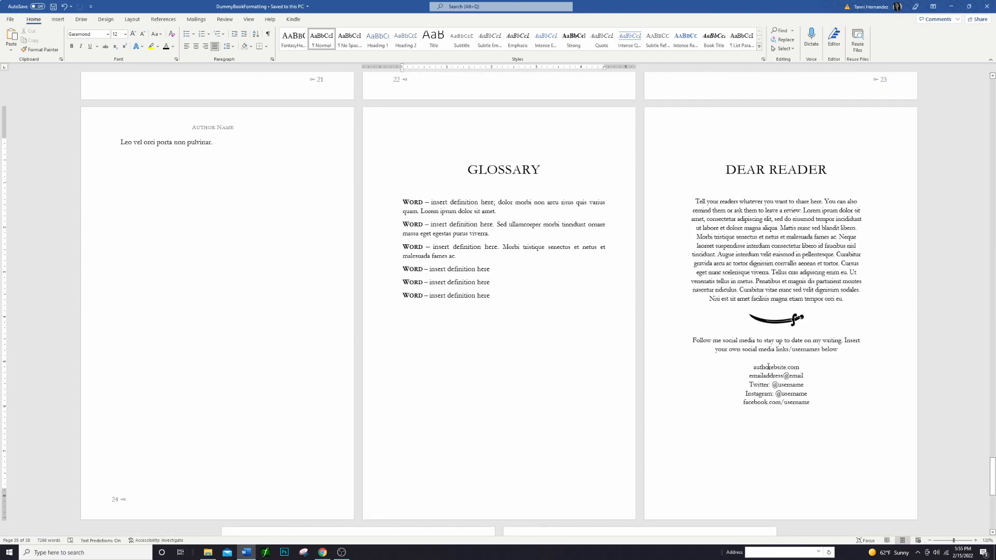
{"action": "scroll", "scroll_direction": "down", "scroll_amount": 3}
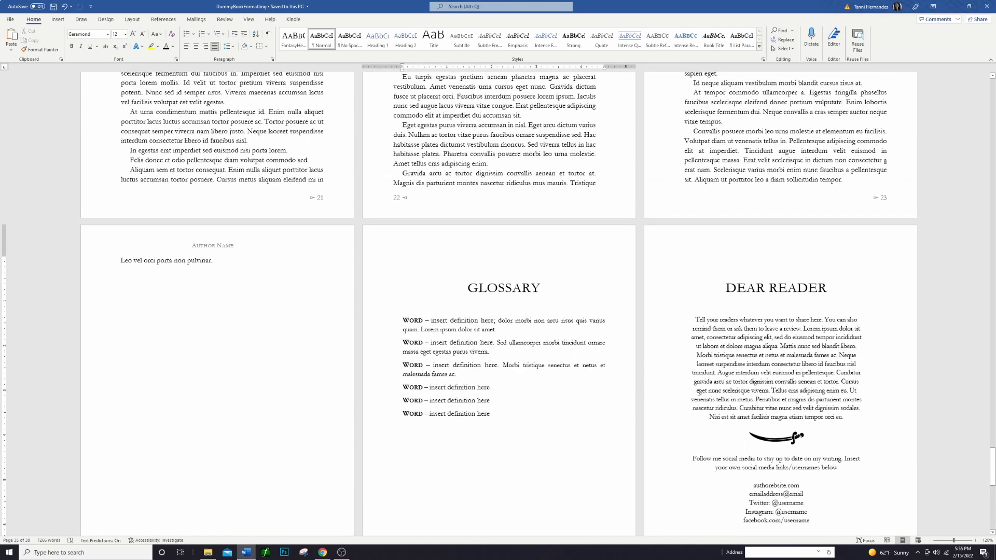
{"action": "mouse_move", "coordinate": [314, 284]}
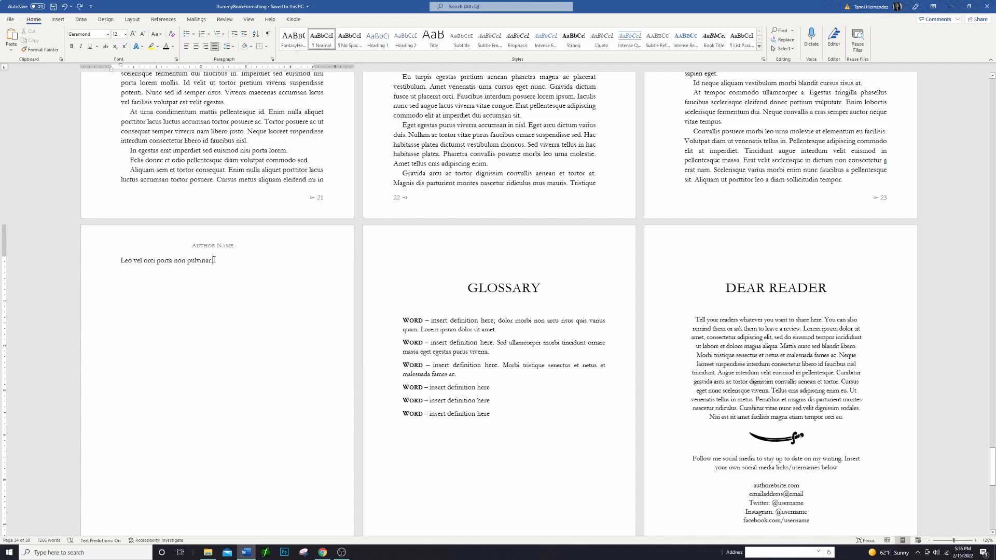
{"action": "mouse_move", "coordinate": [347, 265]}
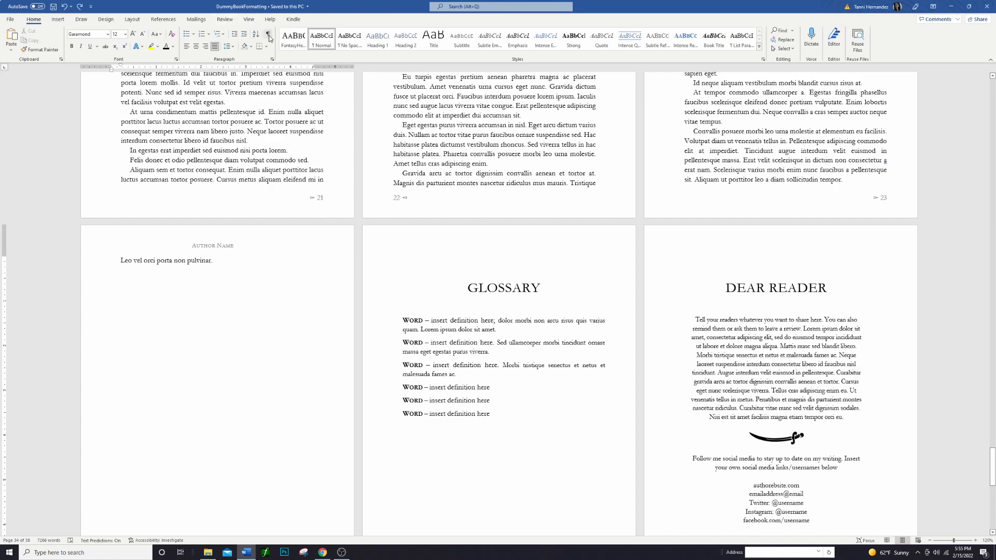
Show formatting marks to expose the breaks after the glossary, then move to Layout.
{"action": "left_click", "coordinate": [269, 34]}
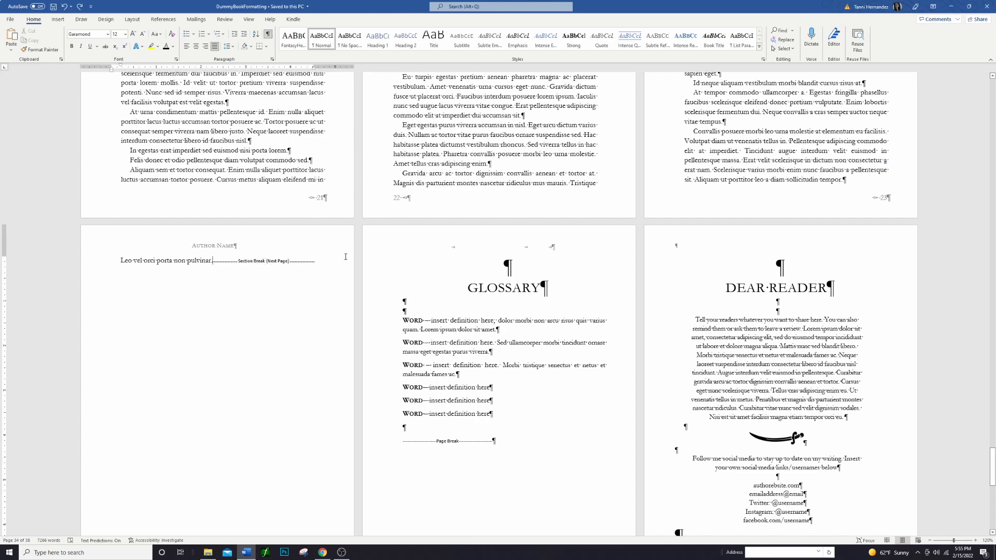
{"action": "left_click", "coordinate": [132, 19]}
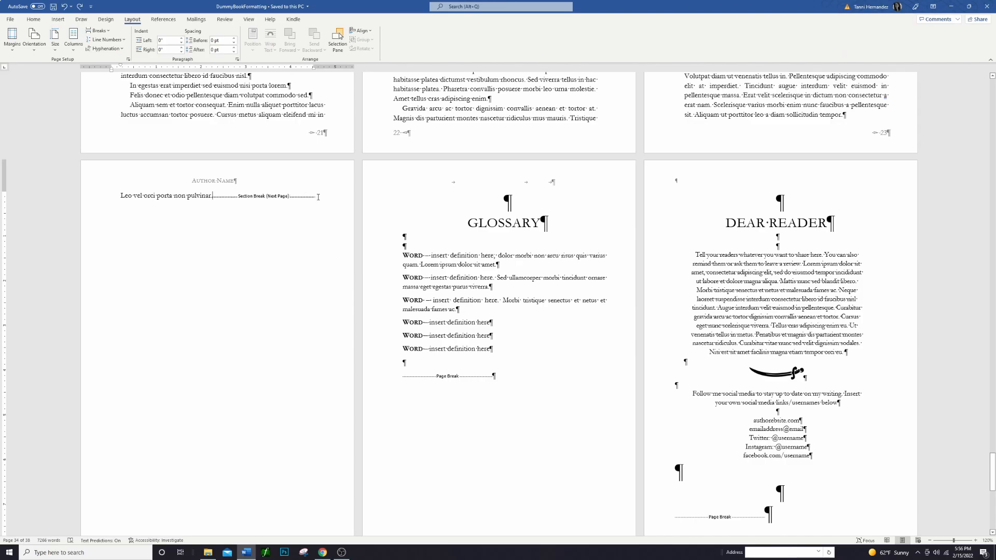
{"action": "mouse_move", "coordinate": [497, 345]}
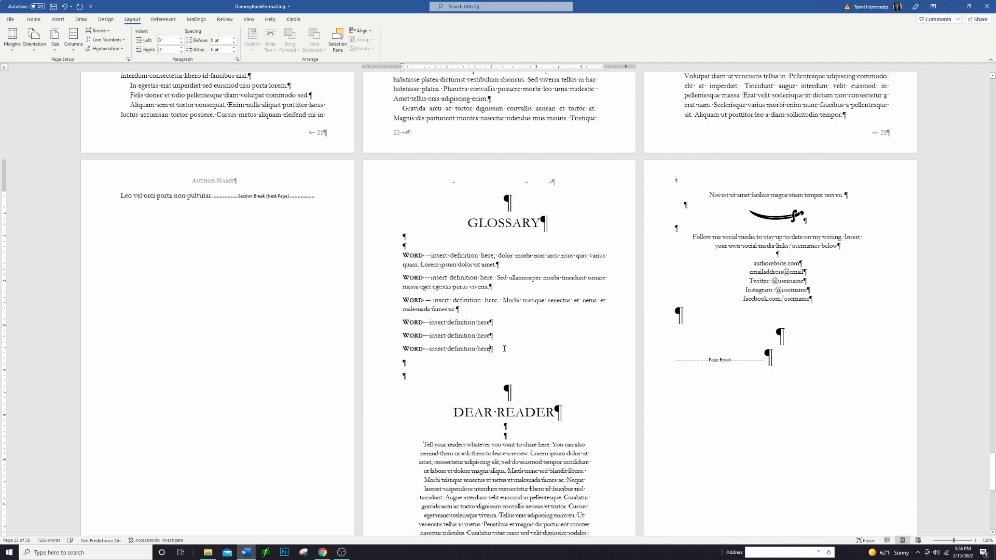
{"action": "mouse_move", "coordinate": [500, 357]}
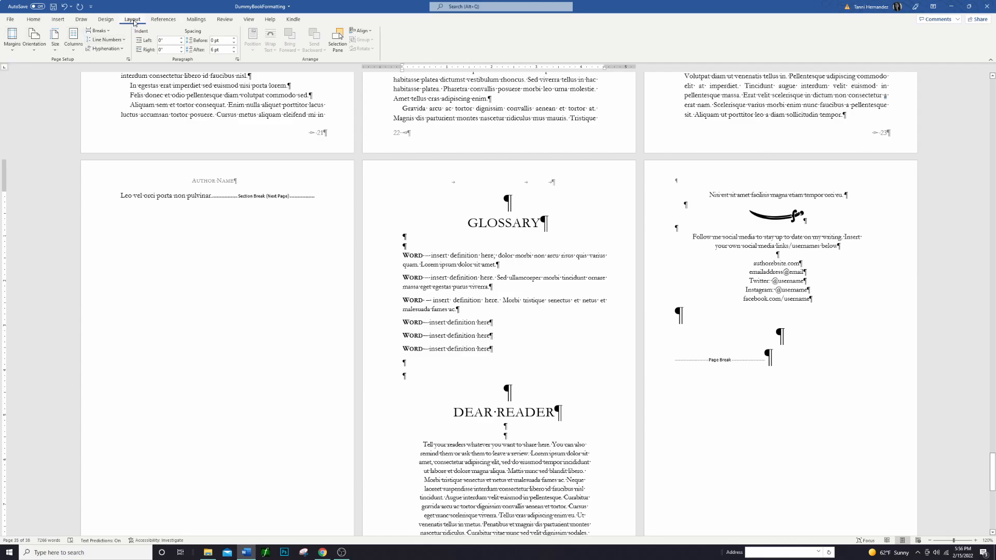
Insert a section break after the glossary so Dear Reader starts a new page, then hide formatting marks.
{"action": "left_click", "coordinate": [100, 30]}
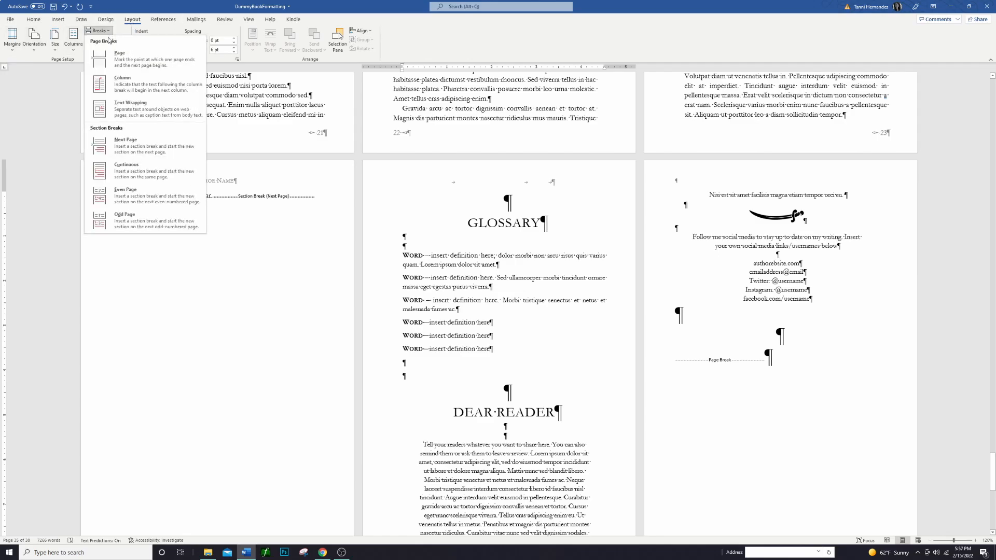
{"action": "mouse_move", "coordinate": [144, 145]}
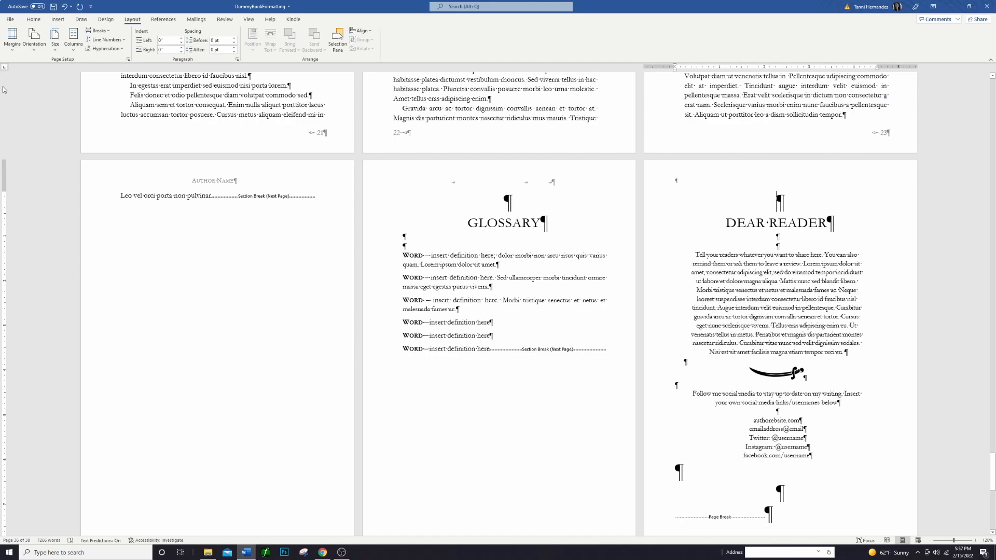
{"action": "left_click", "coordinate": [33, 19]}
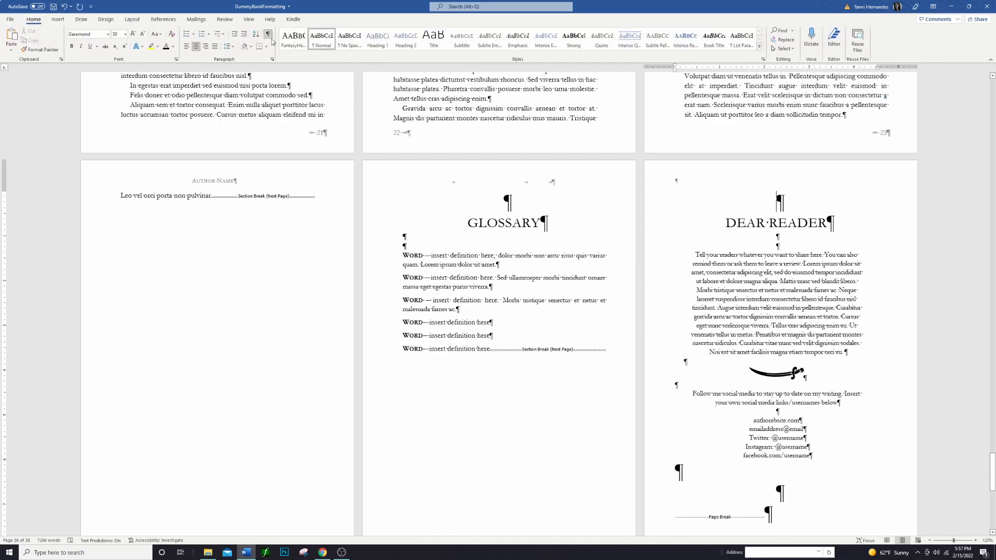
{"action": "left_click", "coordinate": [268, 34]}
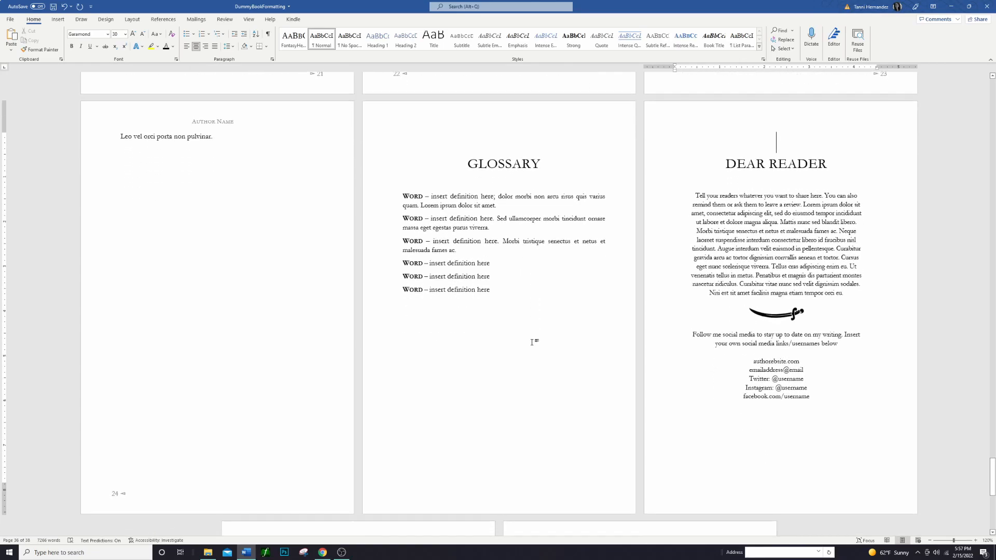
{"action": "mouse_move", "coordinate": [452, 327]}
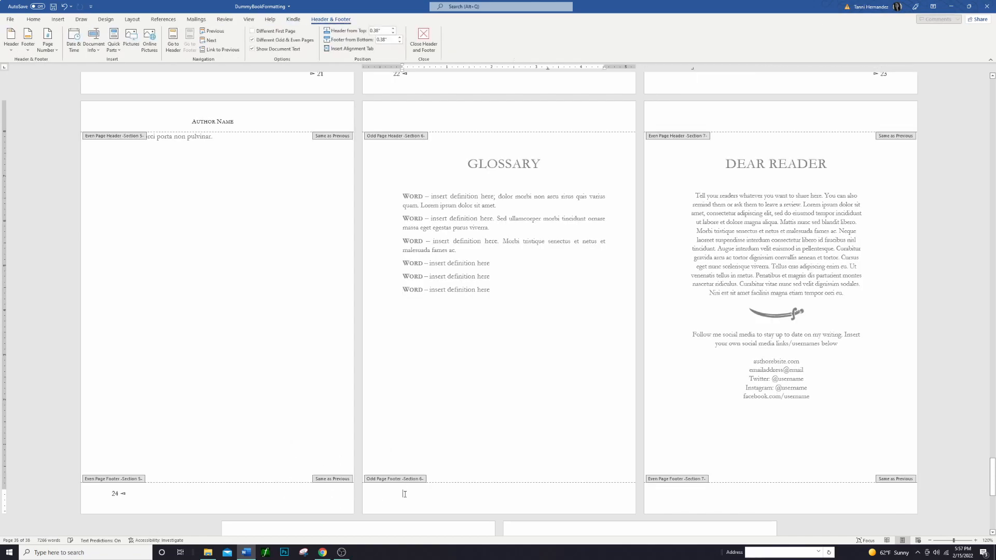
{"action": "left_click", "coordinate": [253, 48]}
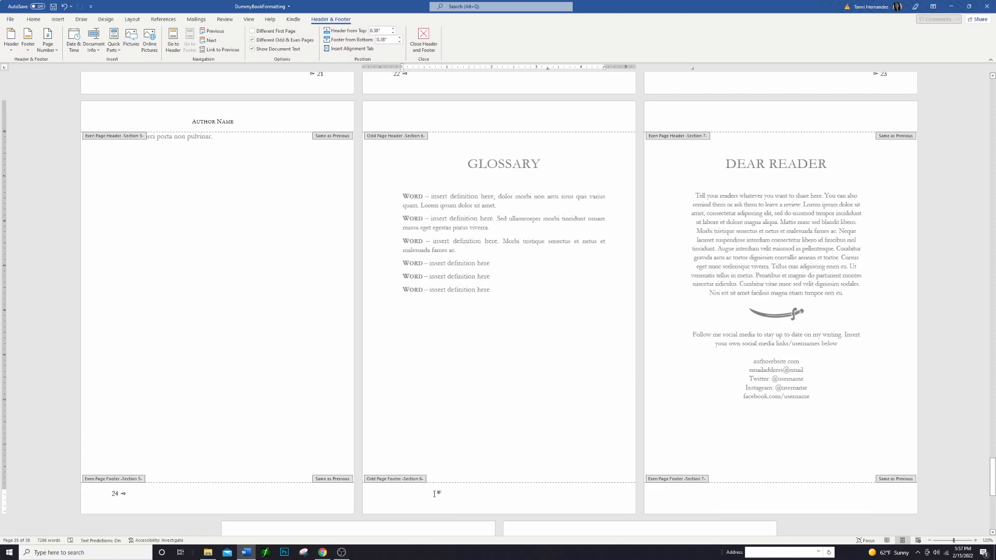
{"action": "mouse_move", "coordinate": [434, 387]}
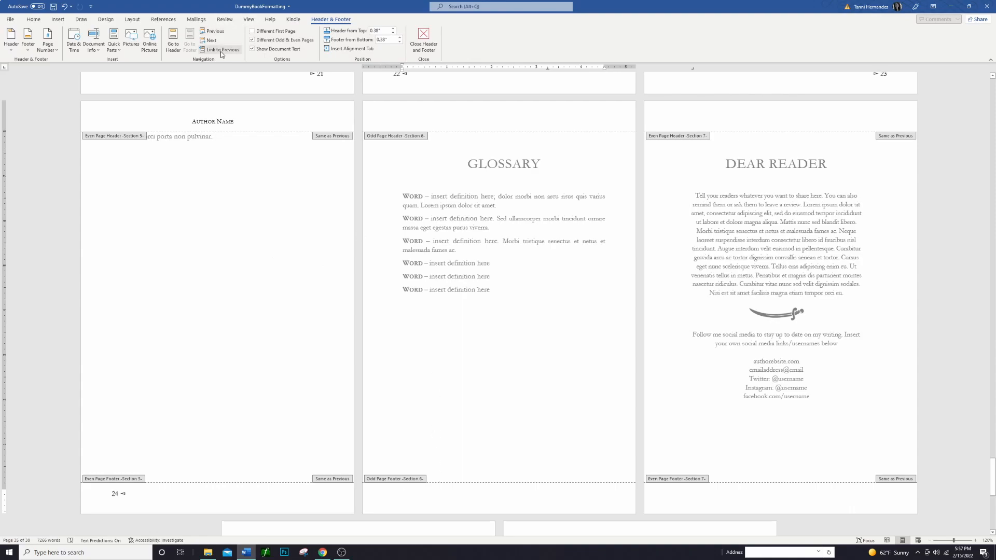
{"action": "mouse_move", "coordinate": [221, 50]}
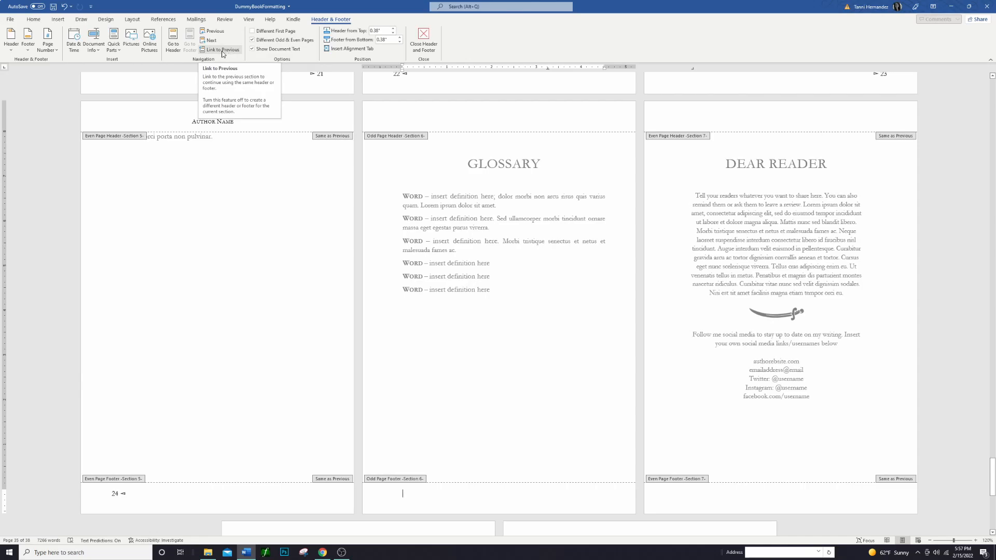
{"action": "mouse_move", "coordinate": [406, 491]}
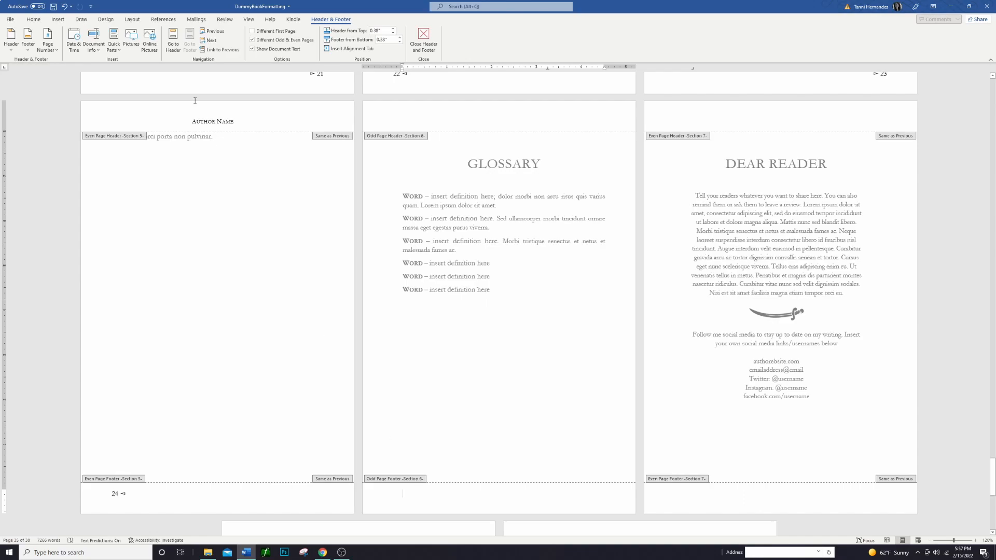
{"action": "mouse_move", "coordinate": [416, 510]}
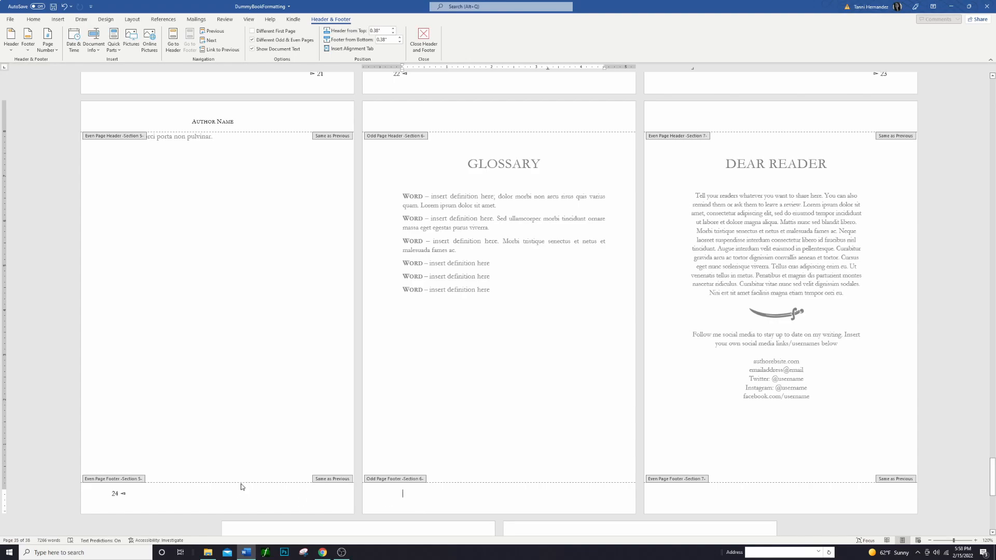
{"action": "mouse_move", "coordinate": [524, 441]}
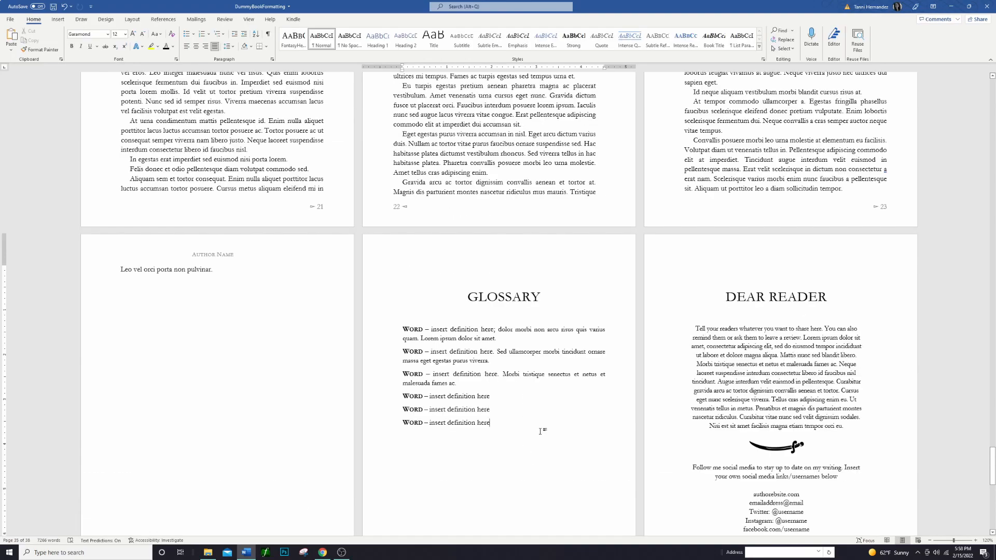
{"action": "mouse_move", "coordinate": [543, 414]}
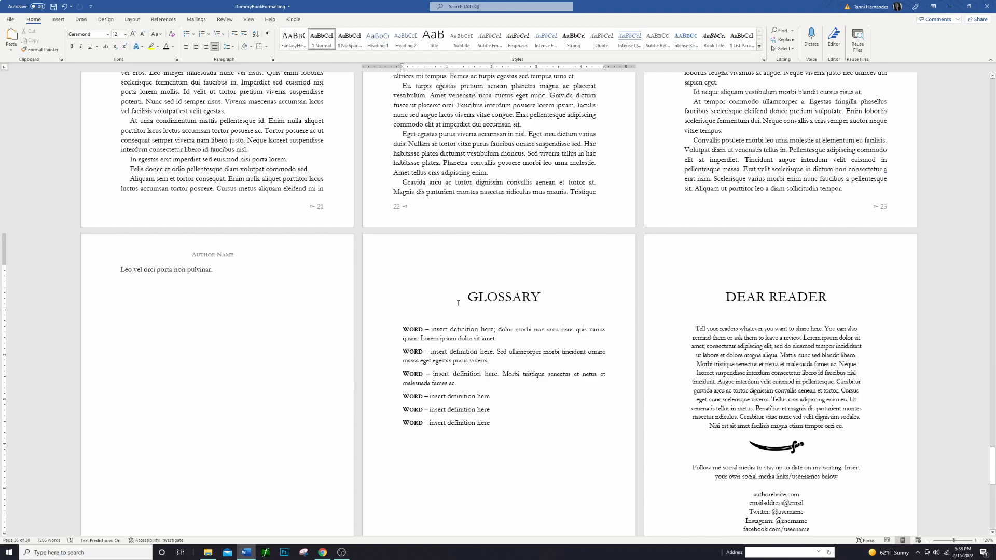
{"action": "scroll", "scroll_direction": "down", "scroll_amount": 3}
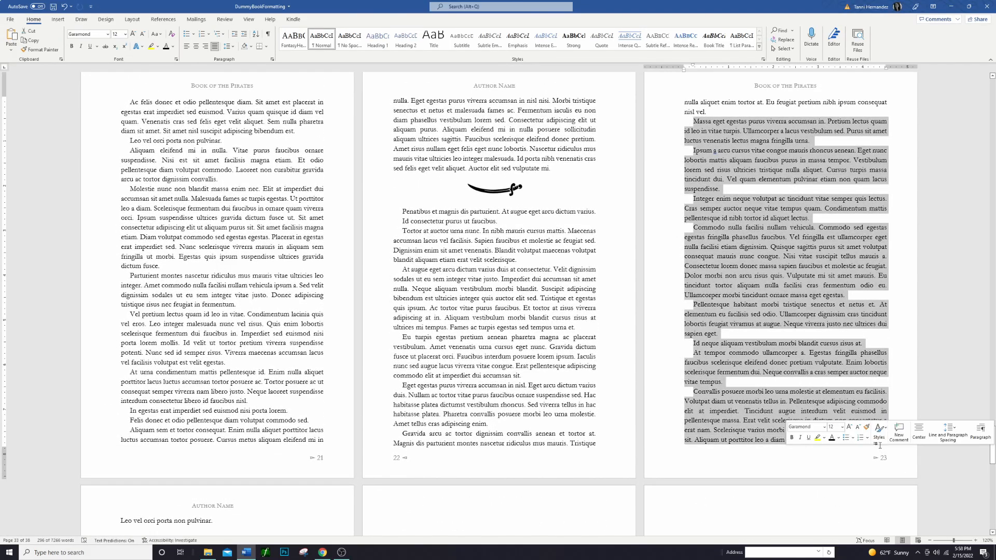
Scroll to the end of the last chapter where the filler paragraphs extend it through page 25.
{"action": "scroll", "scroll_direction": "down", "scroll_amount": 3}
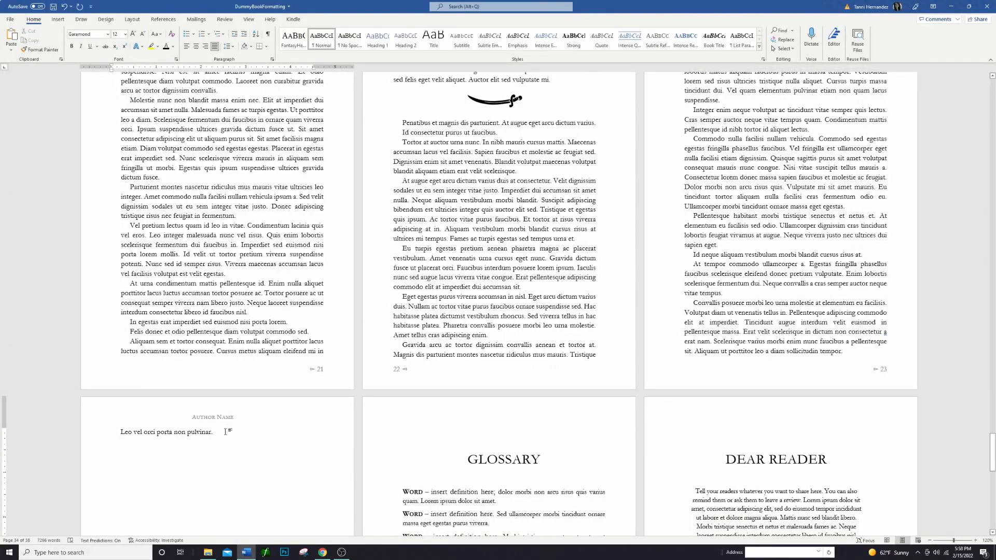
{"action": "scroll", "scroll_direction": "down", "scroll_amount": 3}
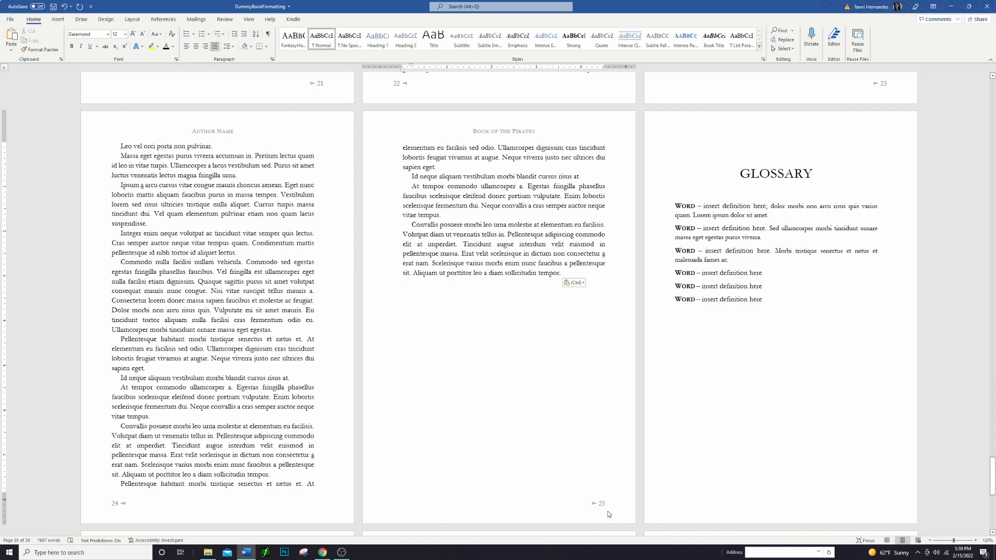
{"action": "mouse_move", "coordinate": [601, 505]}
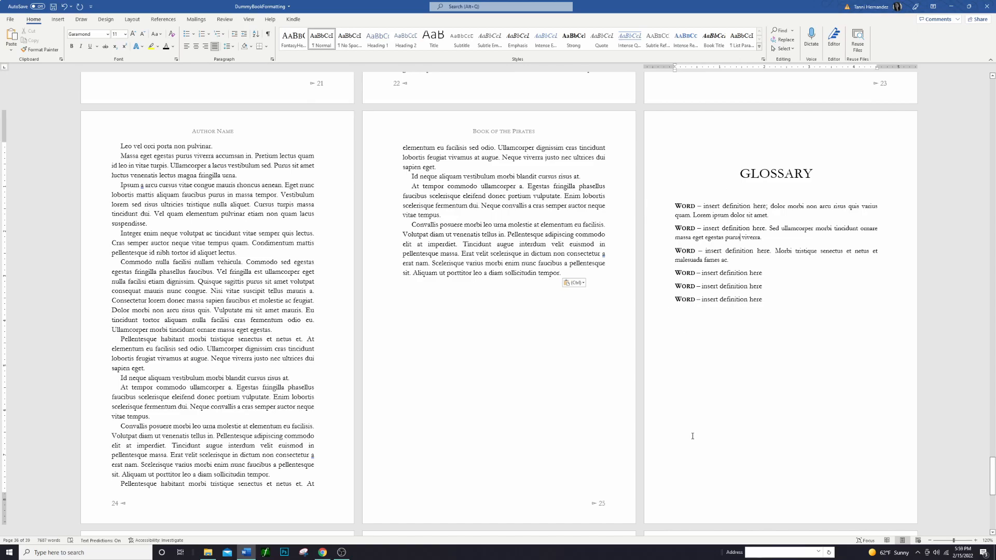
{"action": "left_click", "coordinate": [10, 19]}
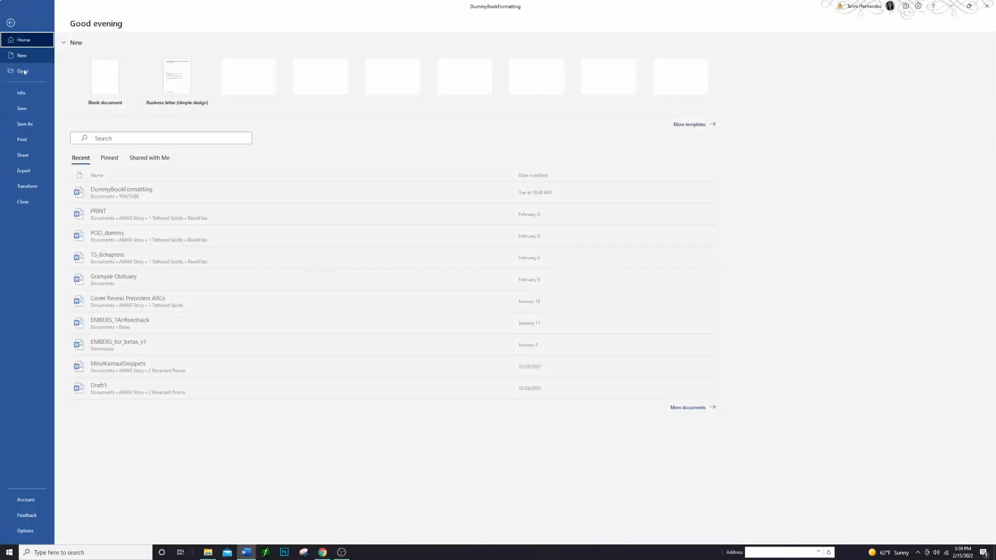
{"action": "left_click", "coordinate": [22, 139]}
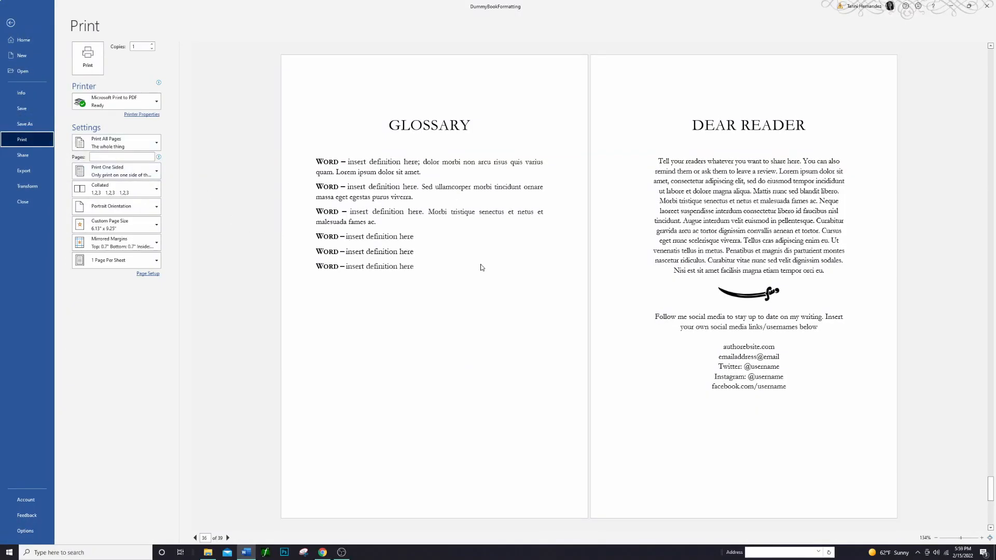
{"action": "mouse_move", "coordinate": [462, 134]}
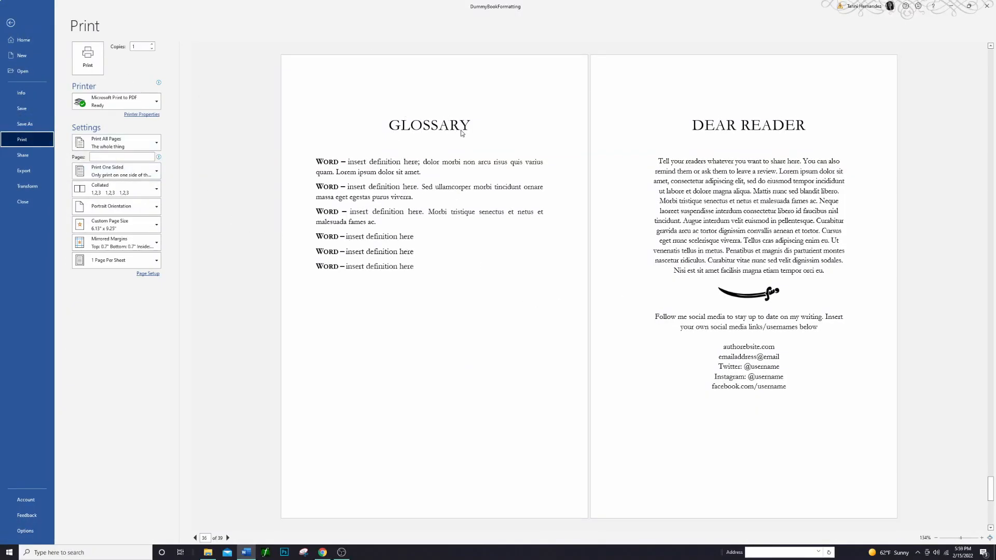
{"action": "mouse_move", "coordinate": [416, 159]}
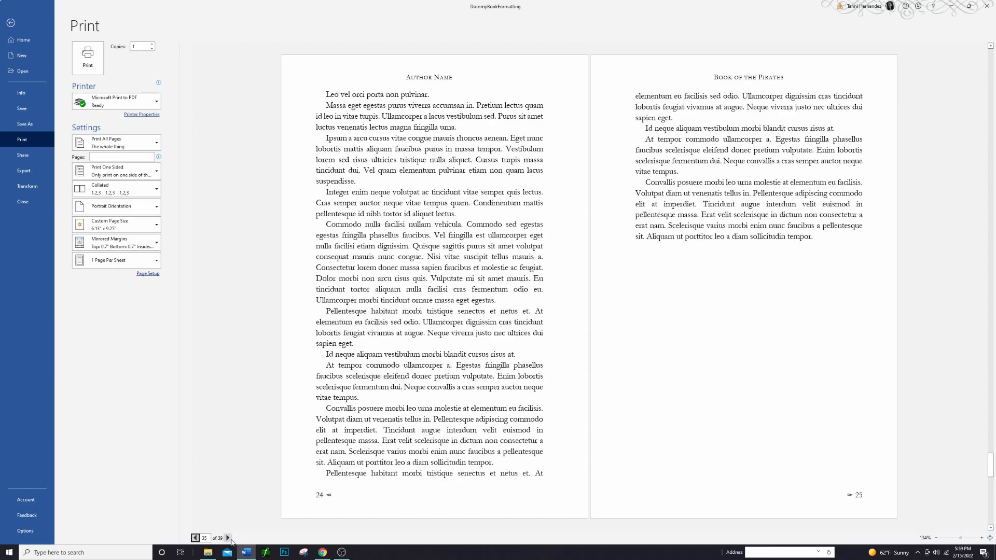
{"action": "left_click", "coordinate": [228, 539]}
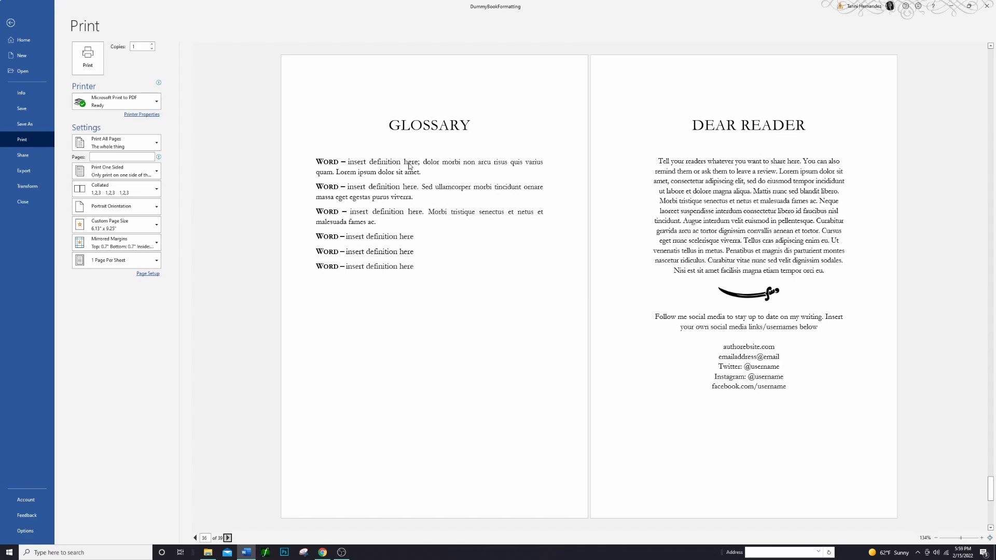
{"action": "mouse_move", "coordinate": [398, 180]}
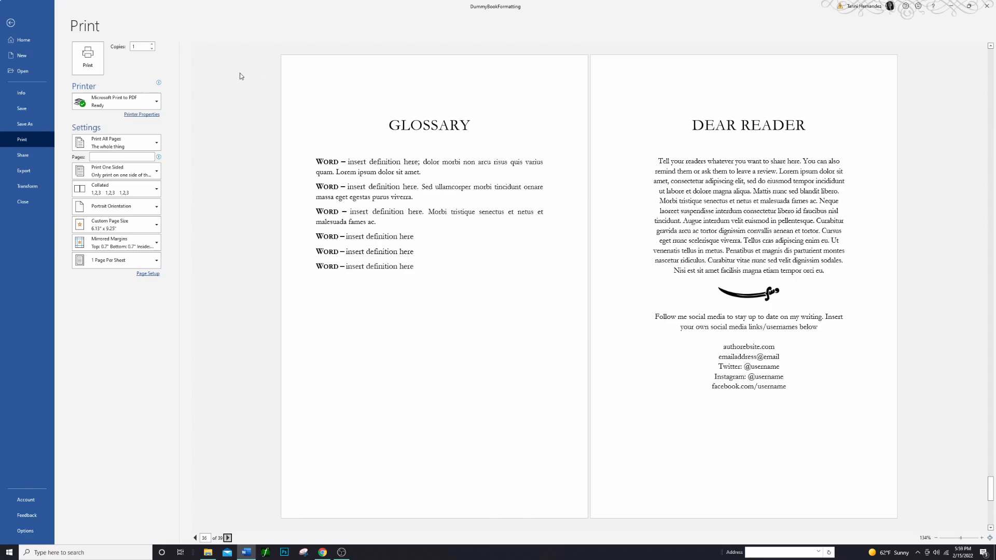
{"action": "left_click", "coordinate": [10, 23]}
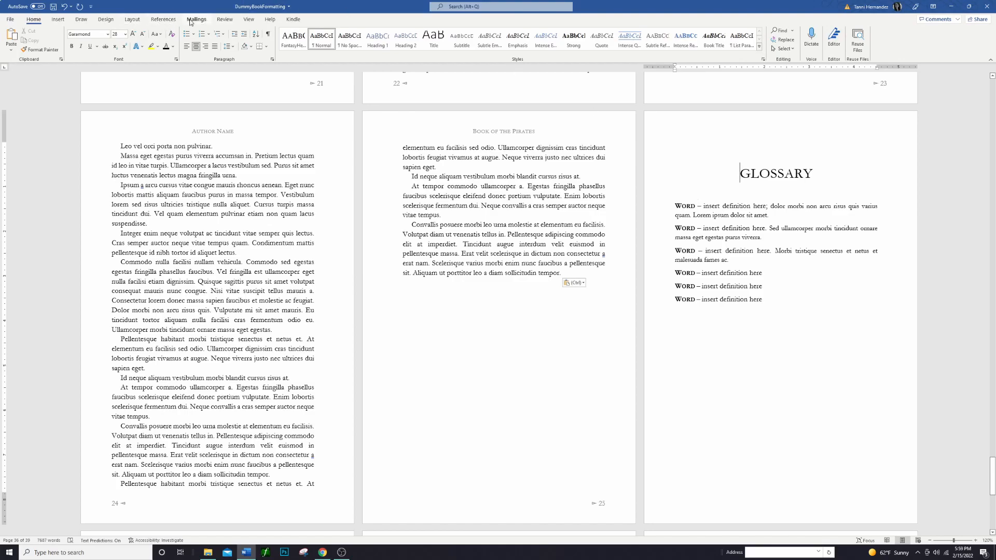
Add an Odd Page section break before GLOSSARY, leaving a blank page after the last chapter.
{"action": "left_click", "coordinate": [99, 30]}
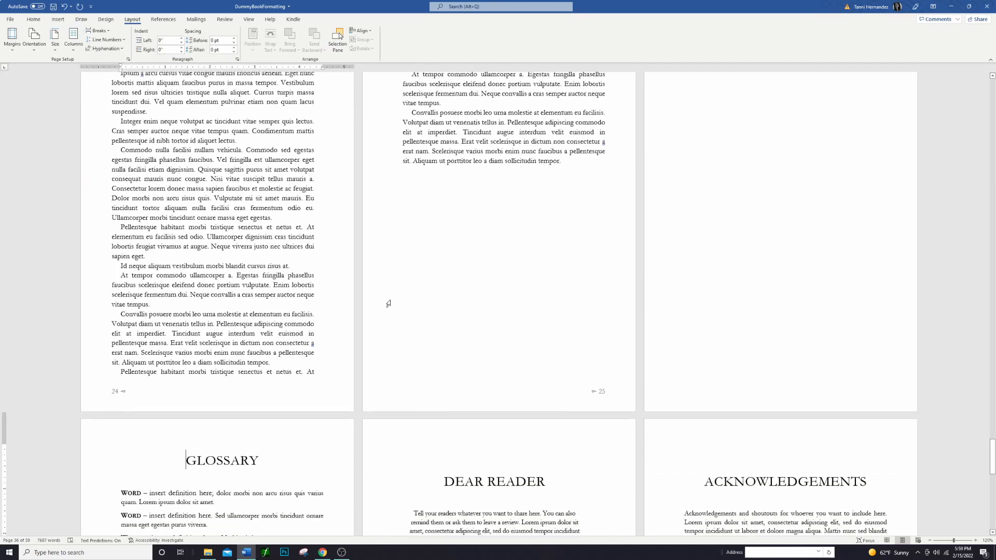
{"action": "scroll", "scroll_direction": "down", "scroll_amount": 3}
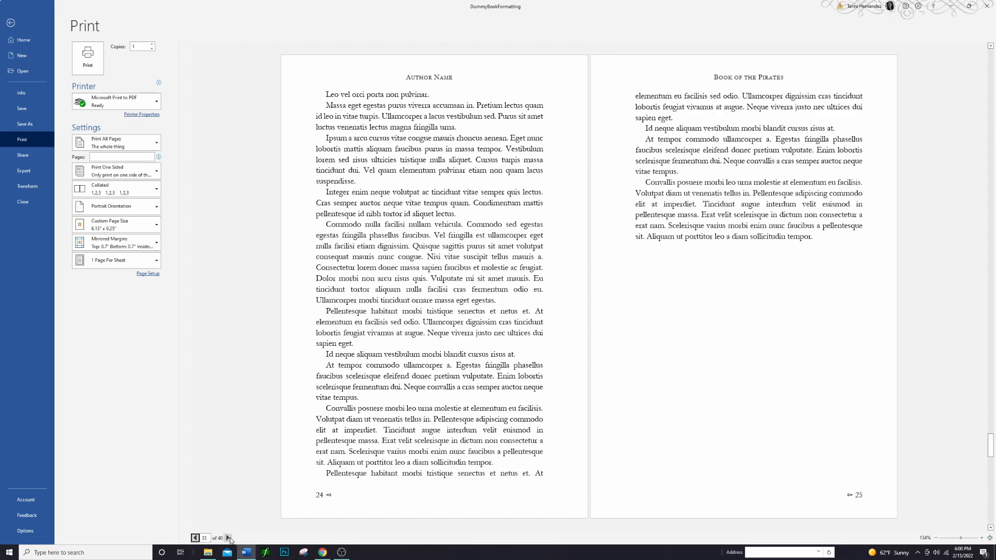
Step the print preview through the Glossary, Dear Reader and Acknowledgements spreads to About the Author on page 40.
{"action": "left_click", "coordinate": [227, 538]}
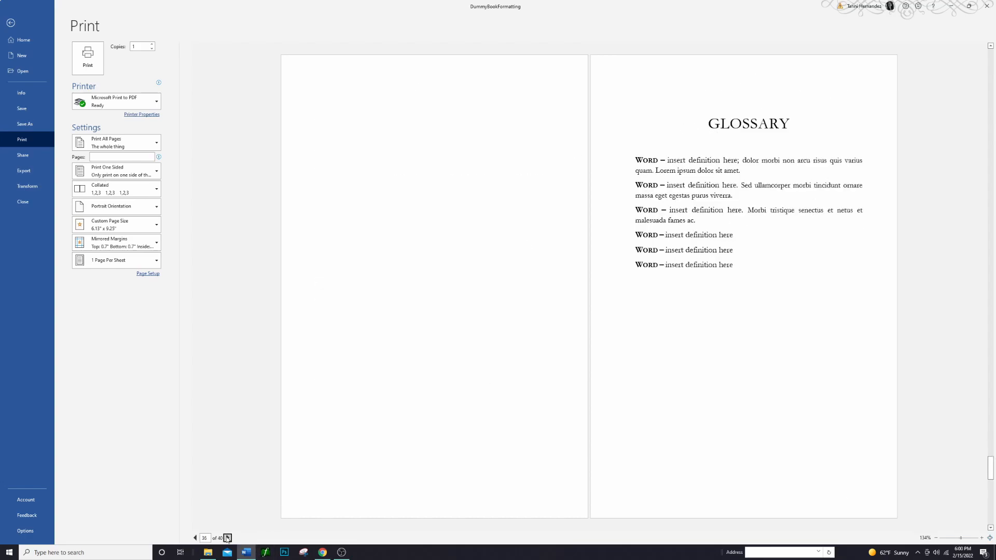
{"action": "left_click", "coordinate": [227, 538]}
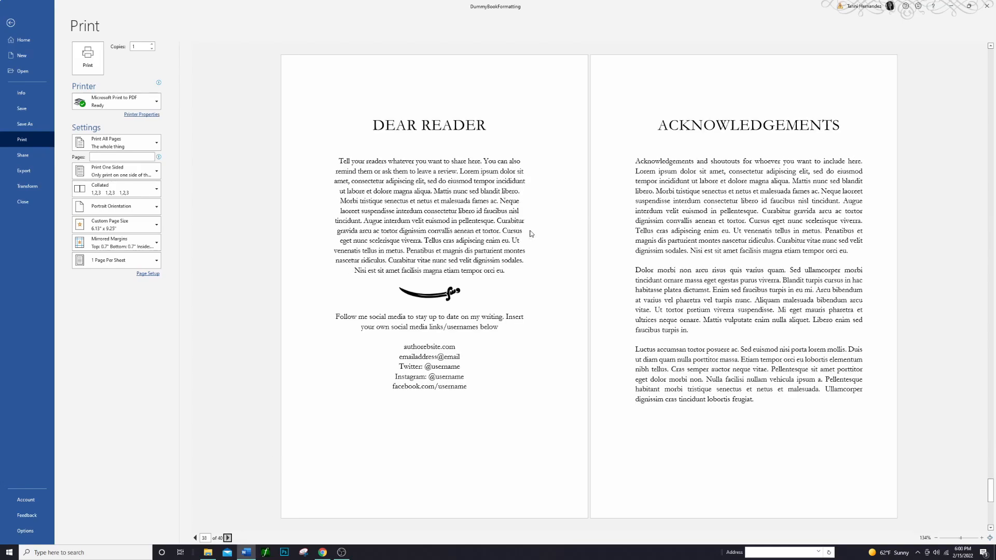
{"action": "mouse_move", "coordinate": [701, 276]}
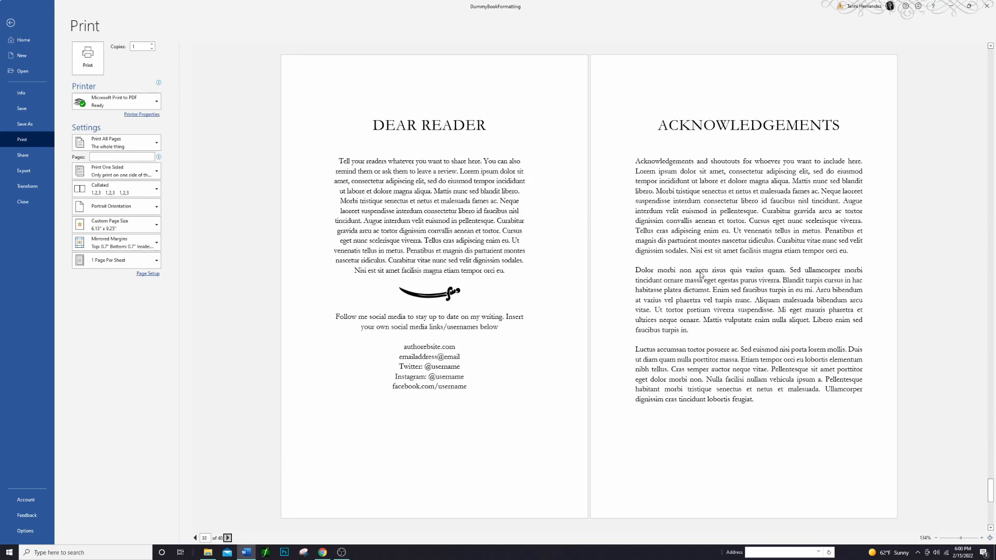
{"action": "left_click", "coordinate": [227, 538]}
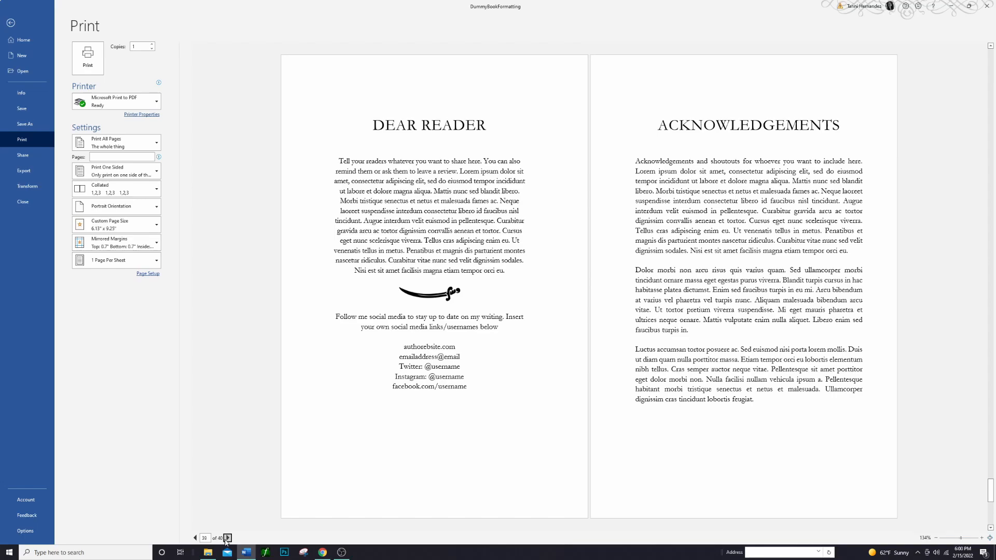
{"action": "left_click", "coordinate": [227, 538]}
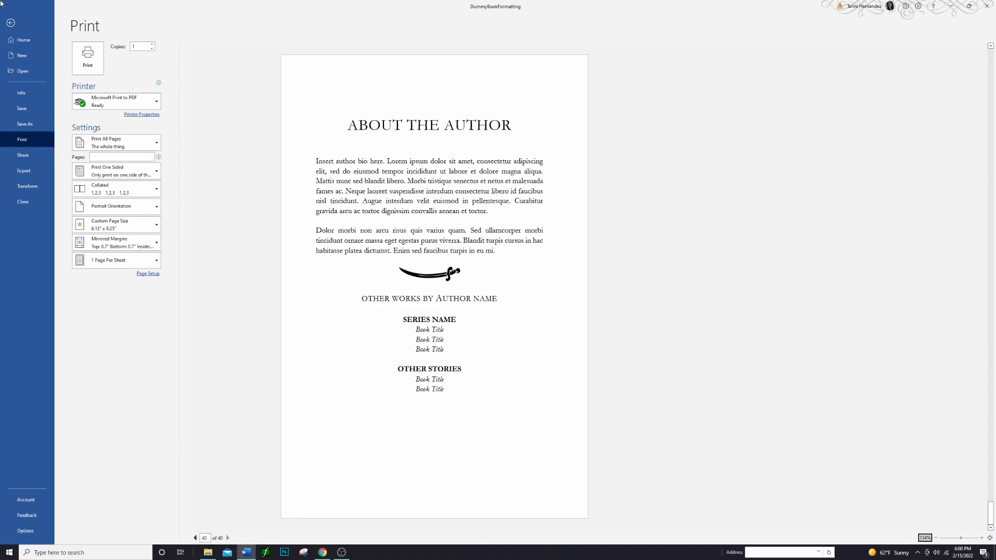
Leave Print and scroll through Glossary, Dear Reader, Acknowledgements and About the Author pages.
{"action": "left_click", "coordinate": [11, 23]}
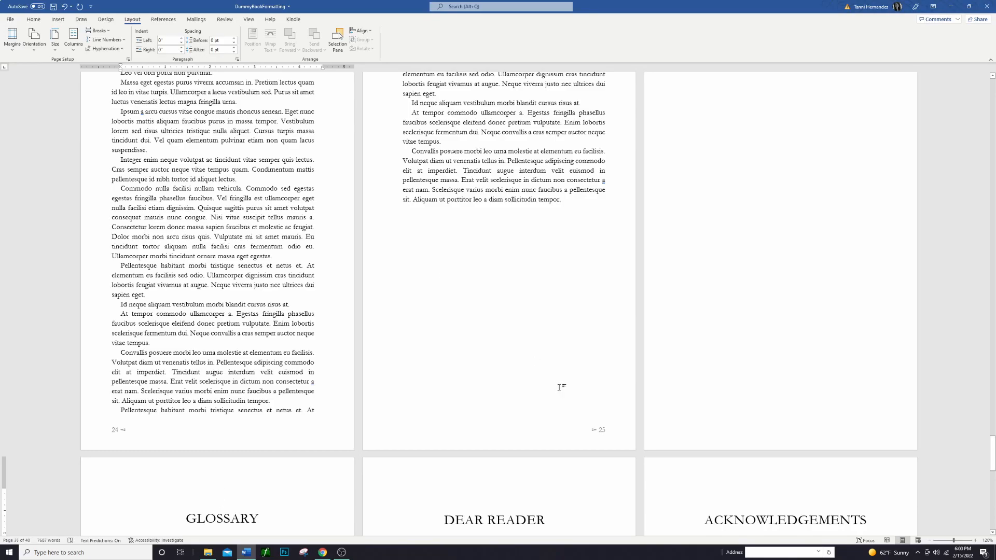
{"action": "scroll", "scroll_direction": "down", "scroll_amount": 3}
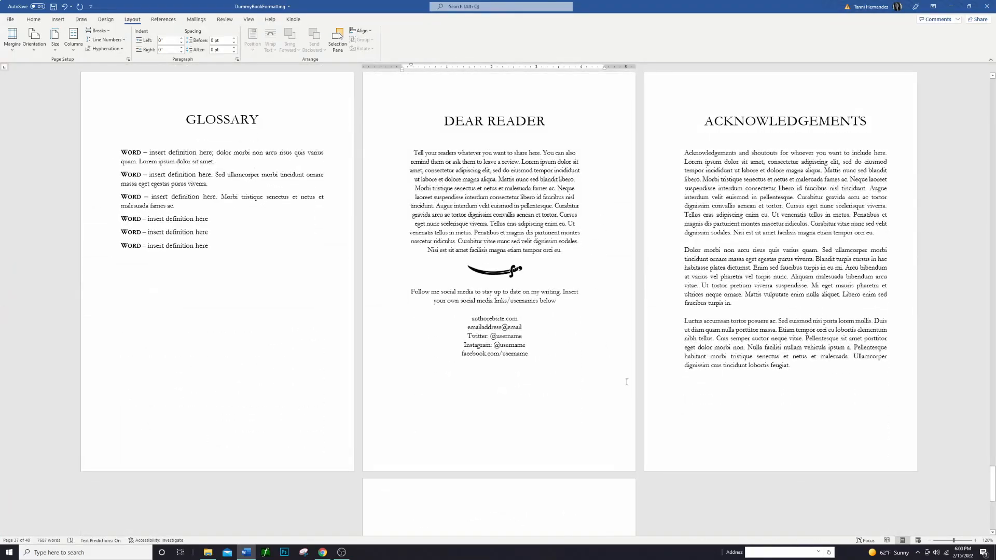
{"action": "mouse_move", "coordinate": [774, 197]}
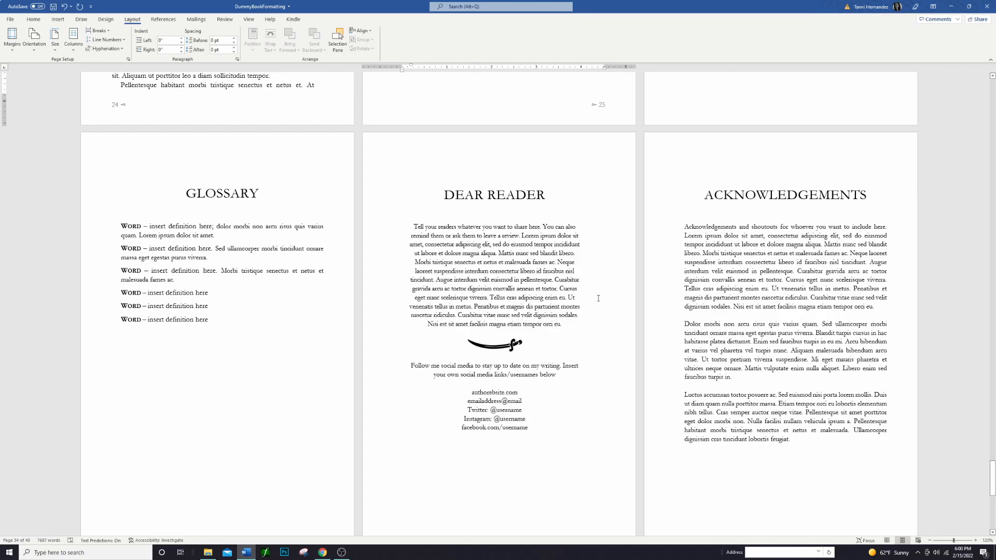
{"action": "scroll", "scroll_direction": "down", "scroll_amount": 3}
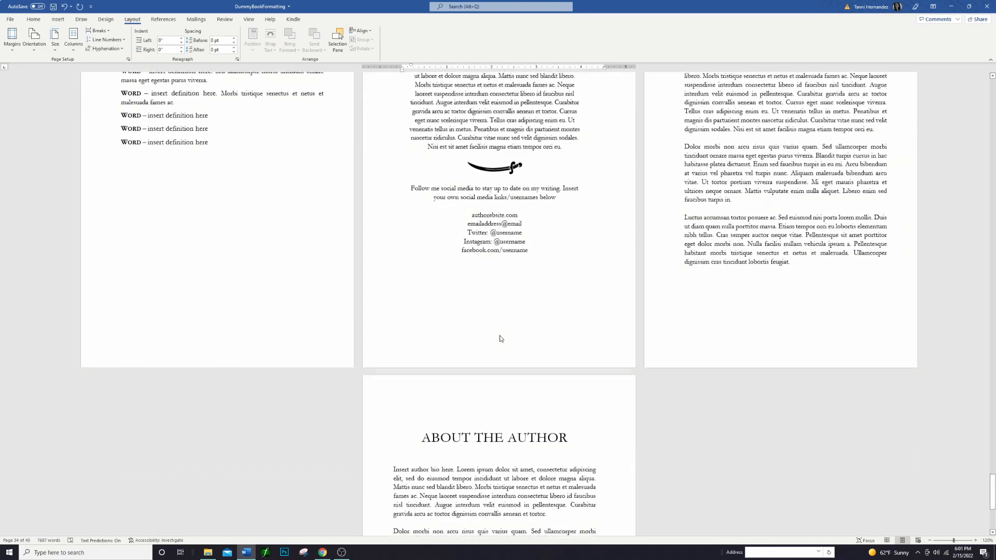
{"action": "scroll", "scroll_direction": "down", "scroll_amount": 3}
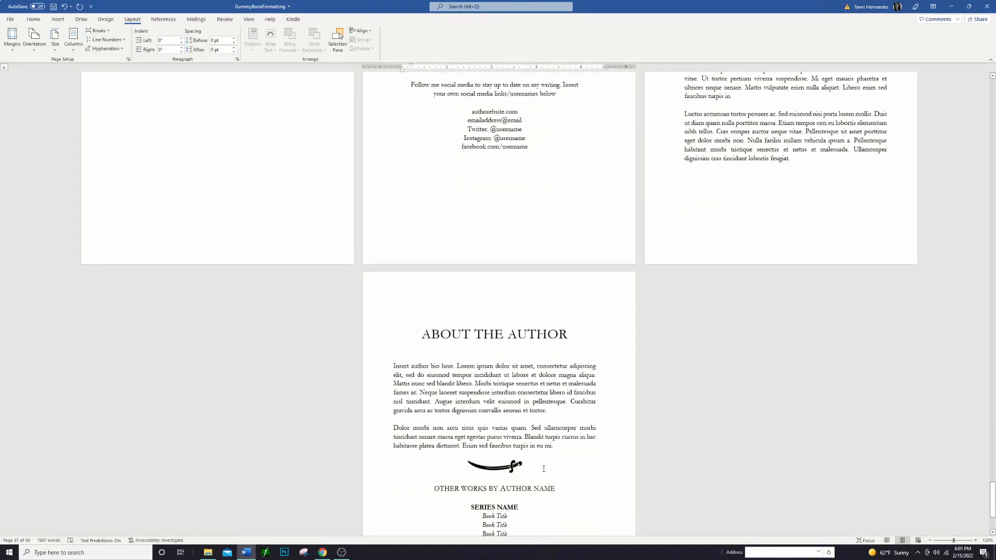
{"action": "scroll", "scroll_direction": "down", "scroll_amount": 3}
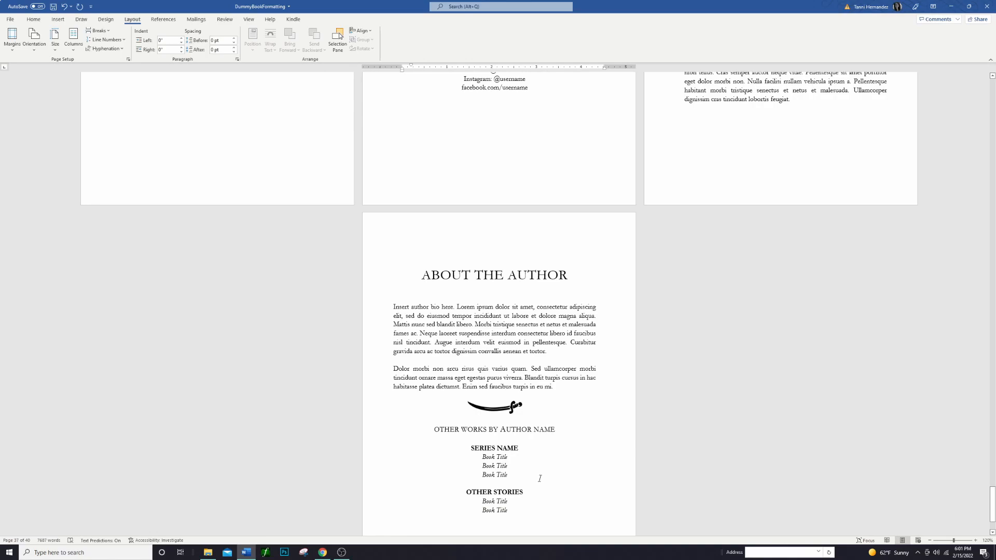
{"action": "mouse_move", "coordinate": [533, 467]}
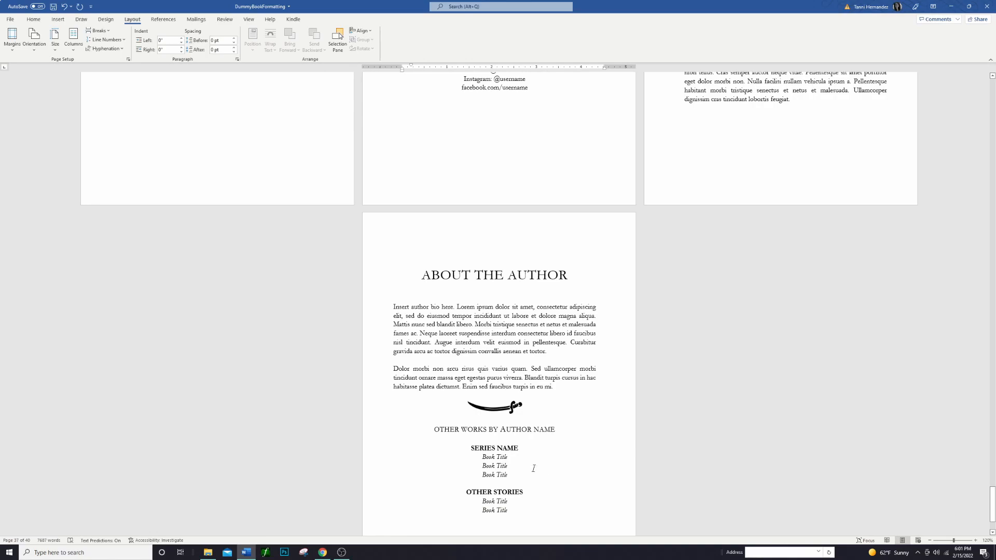